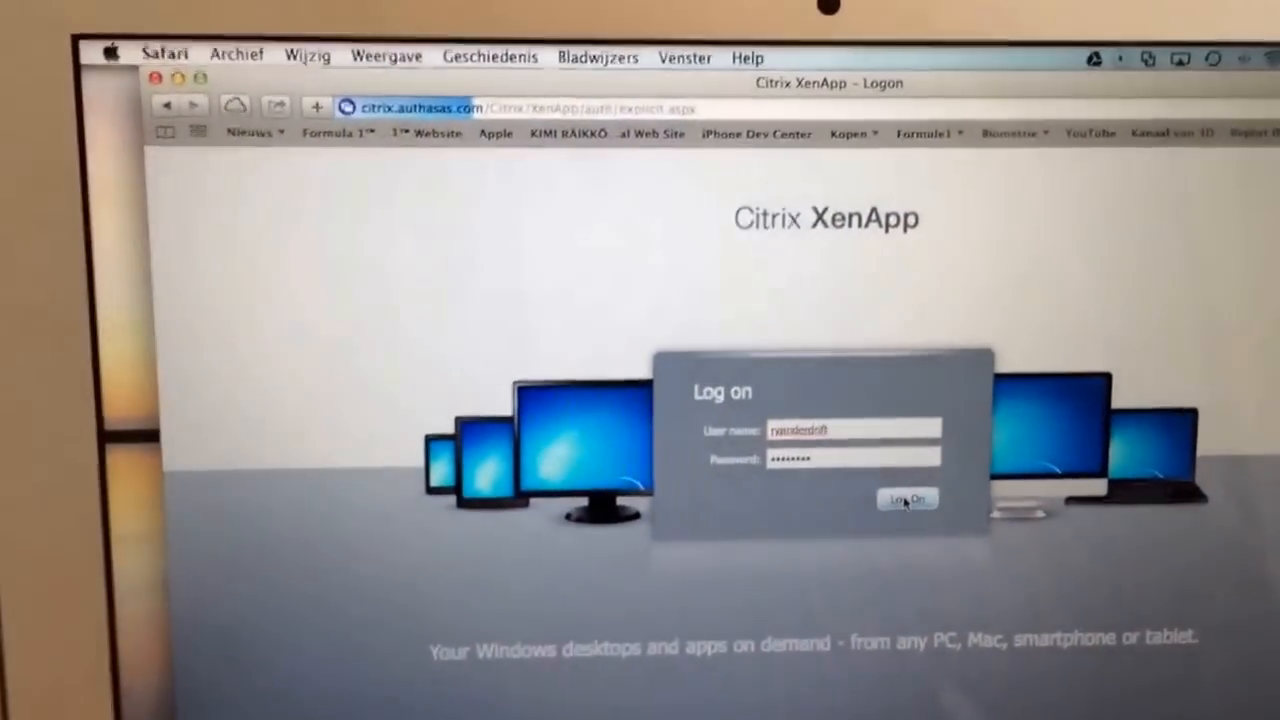
# Log on with the entered credentials to reach the Office 2013 applications list
pyautogui.click(906, 500)
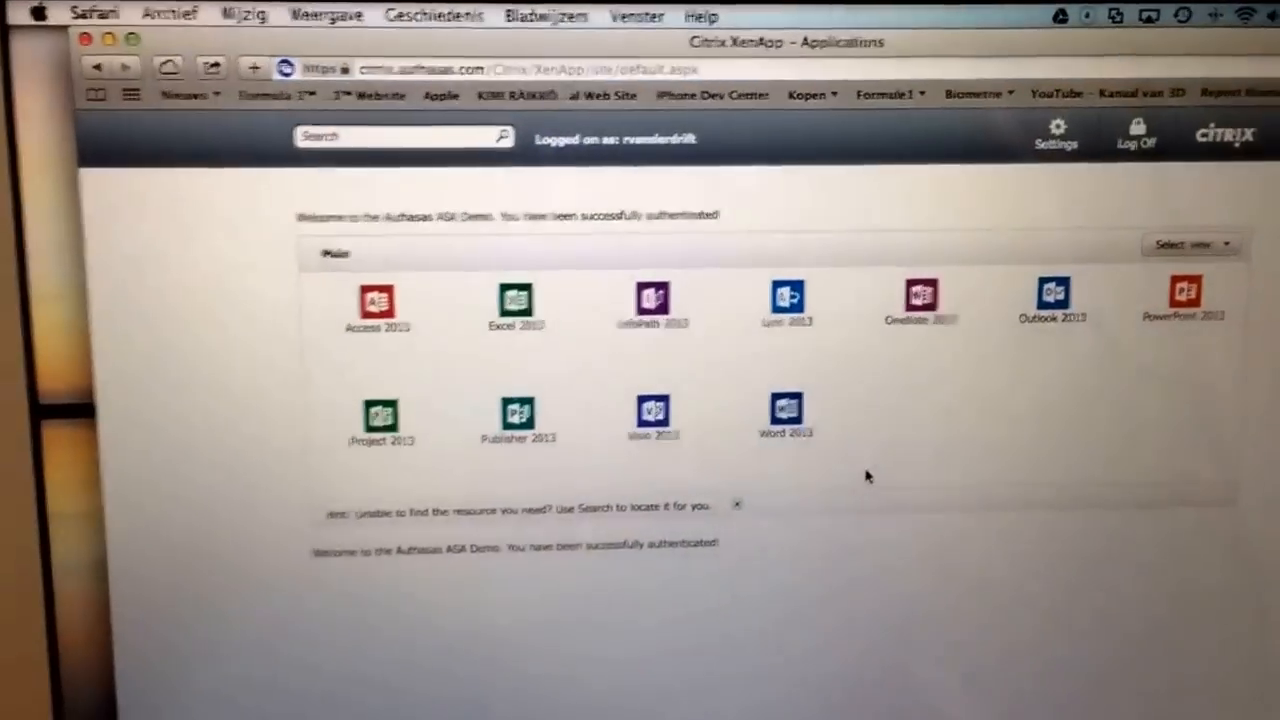